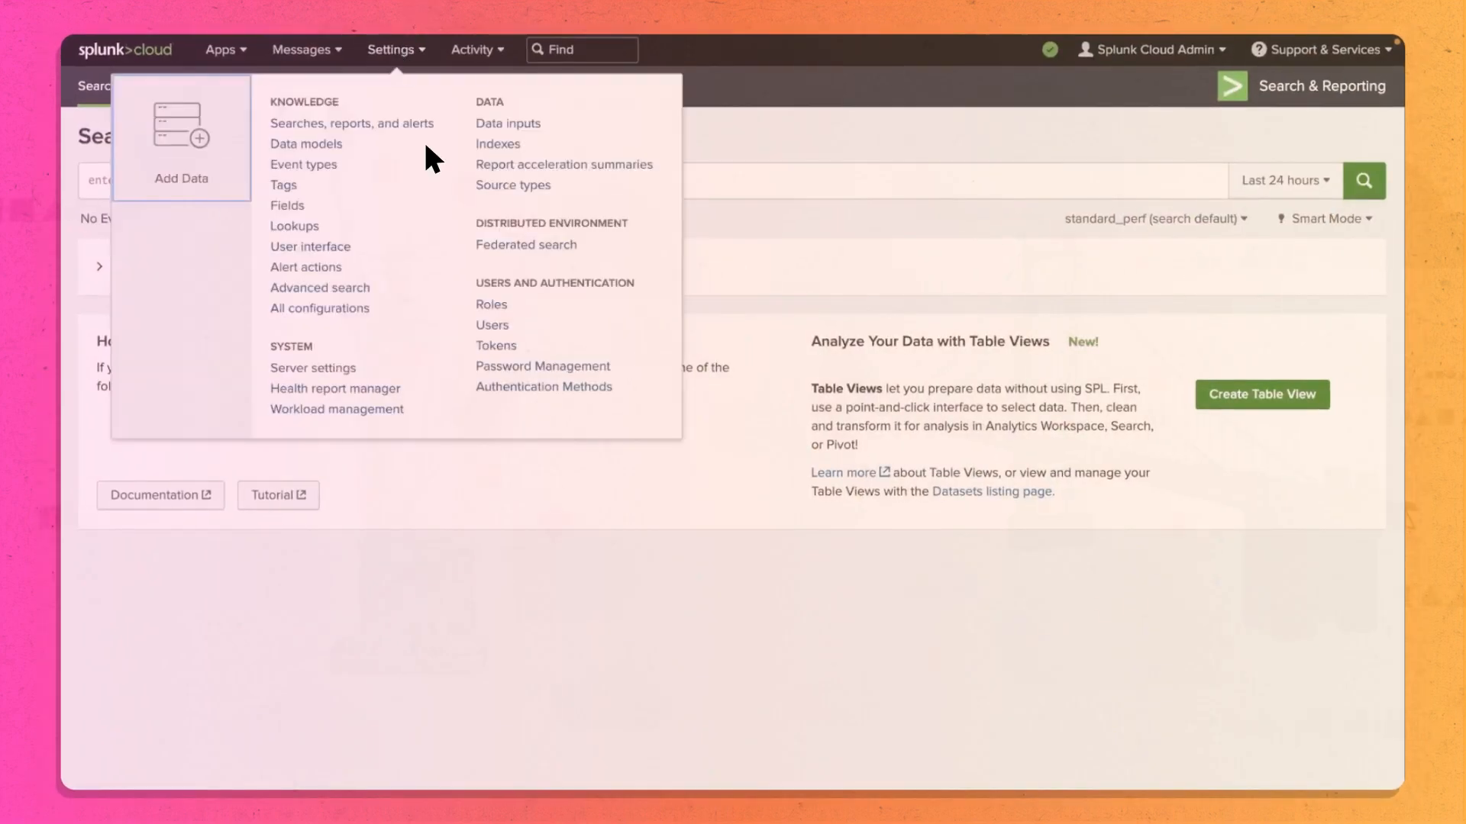
- Create and save the service account user fedsearch-sa from the Users list
click(492, 325)
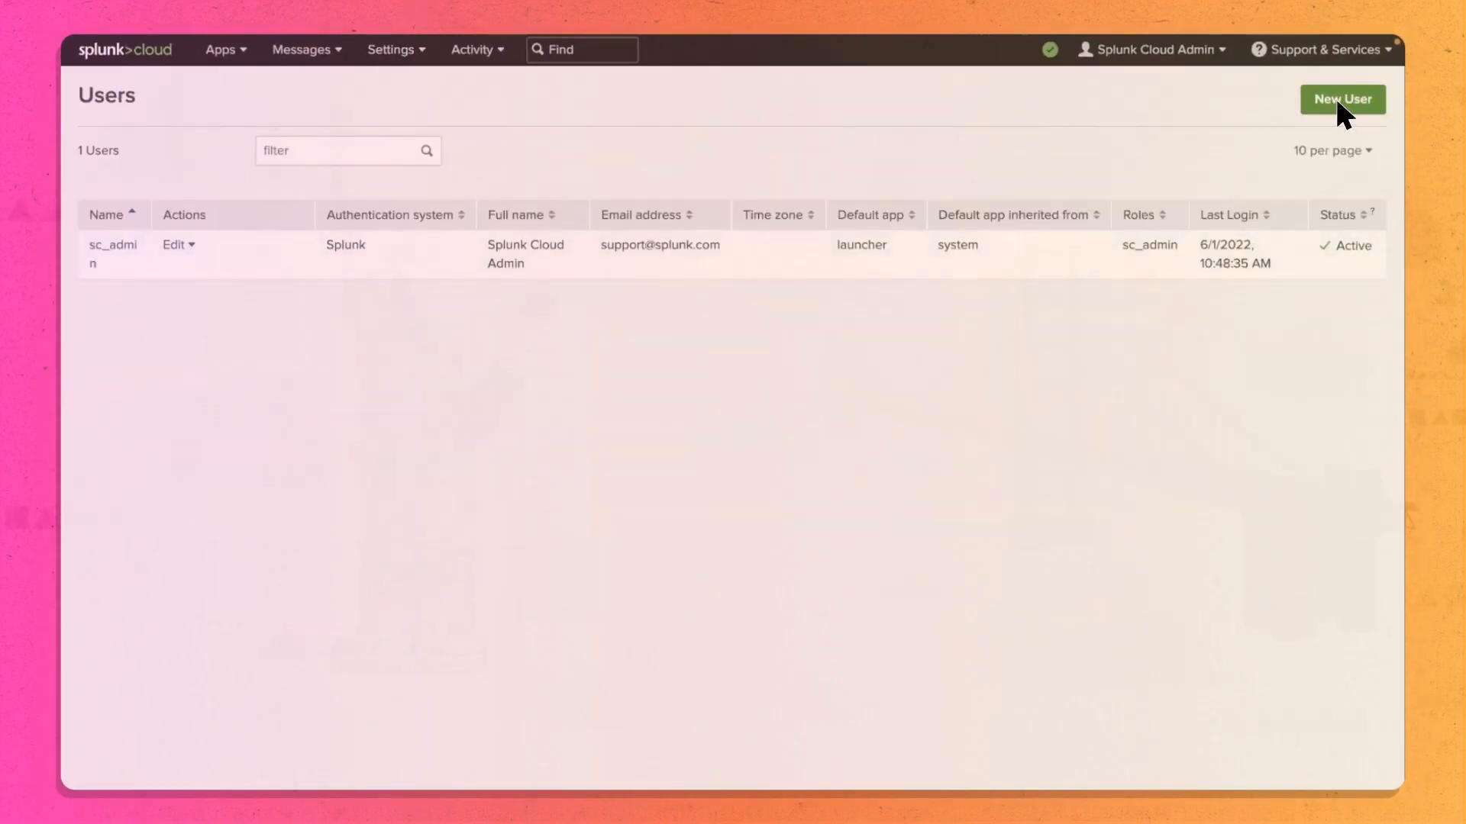
click(1344, 99)
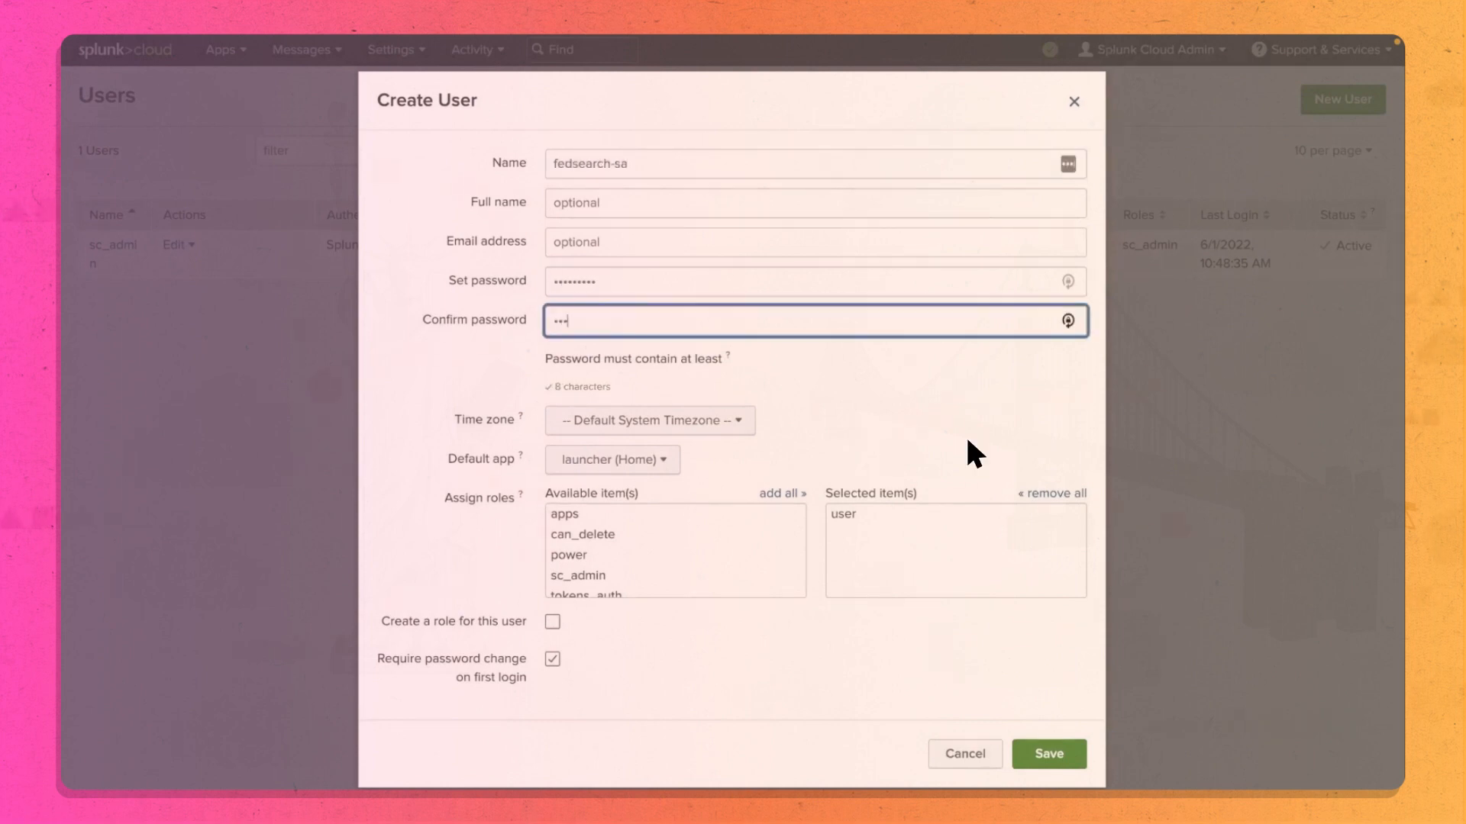
click(1049, 754)
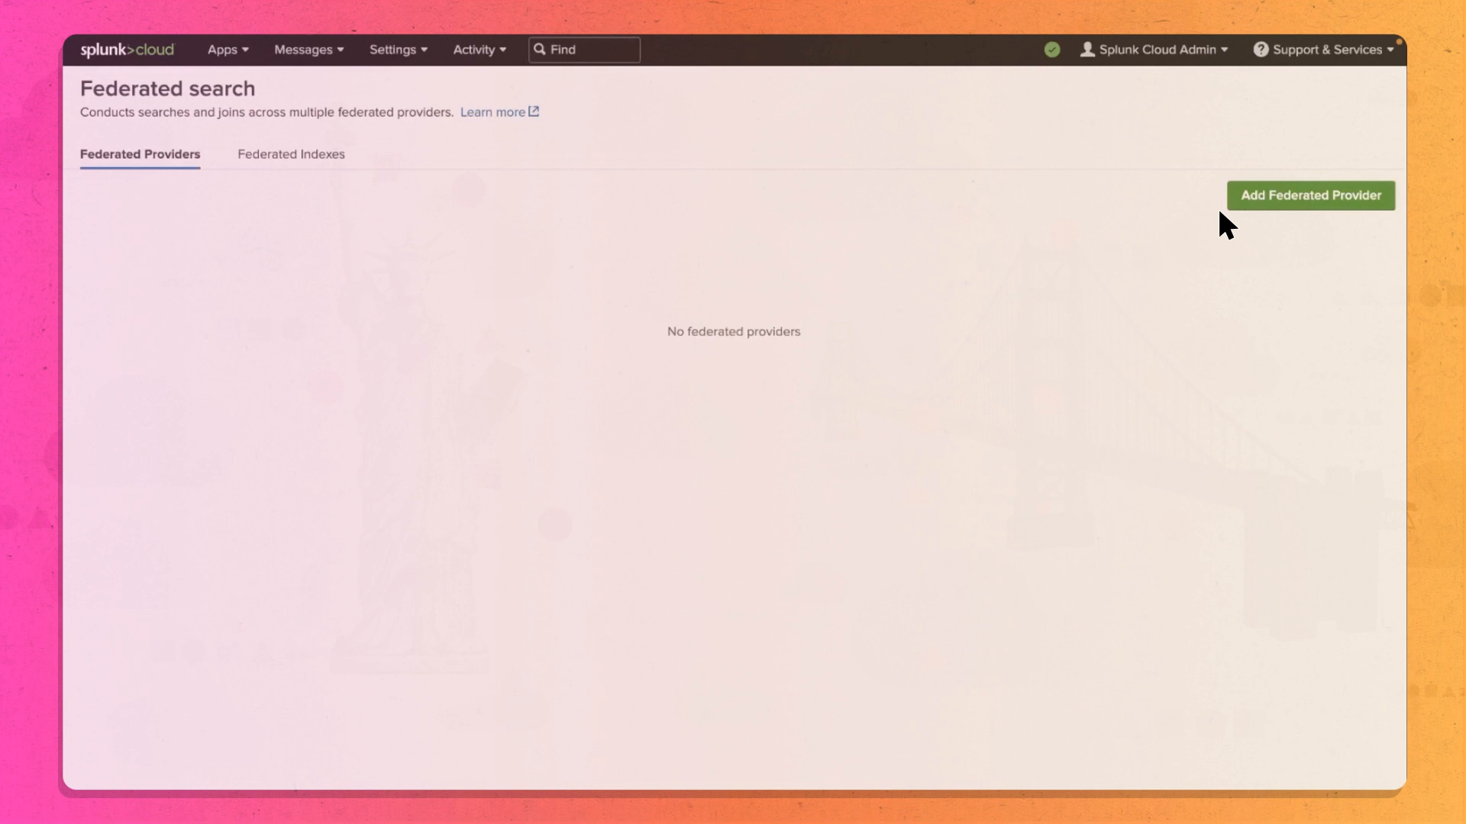
- Add provider fedp-sf and federated index splunk-nyc-remote mapped to remote index buttercup
click(1310, 196)
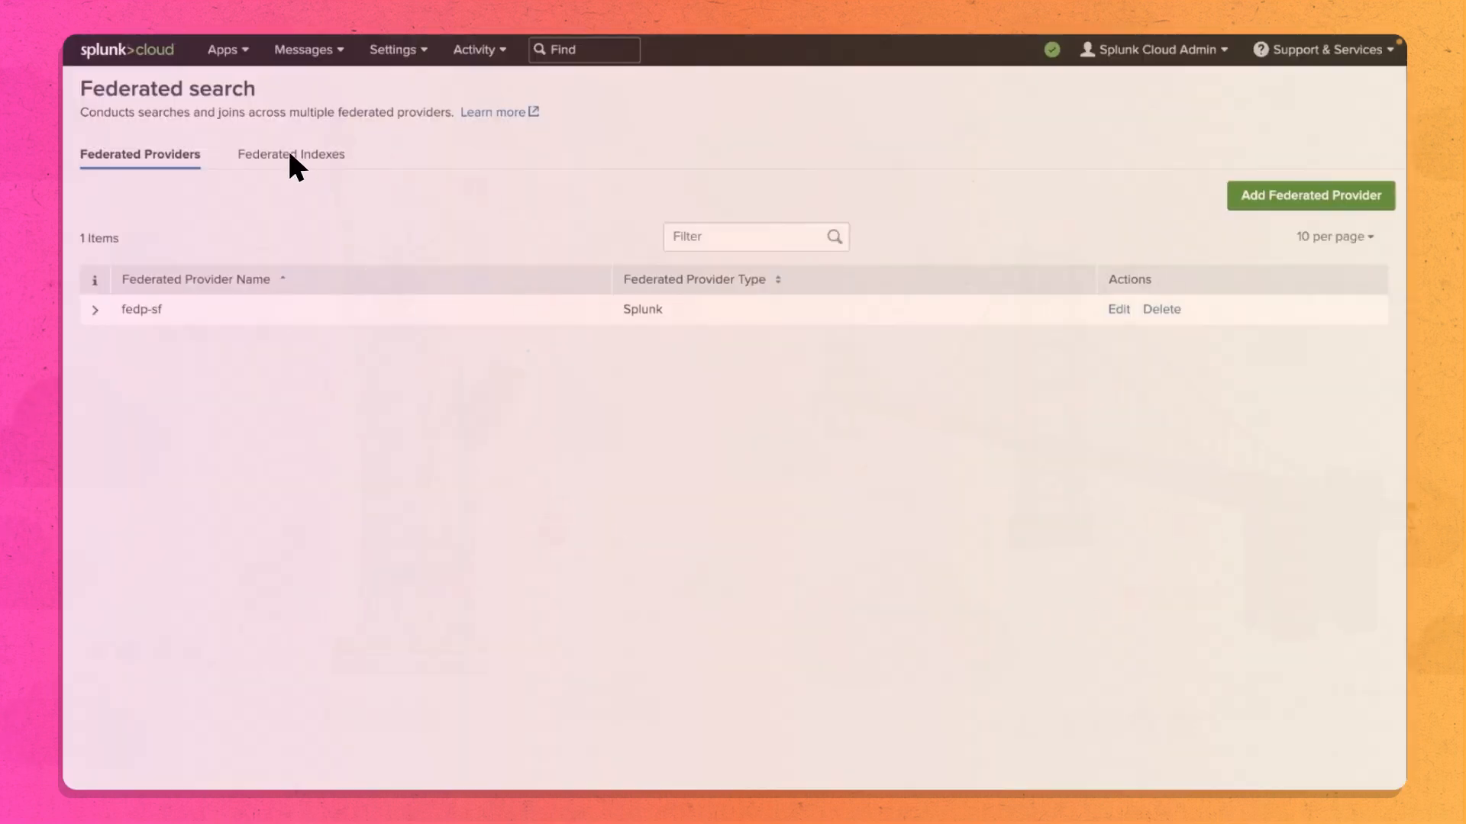
click(1319, 195)
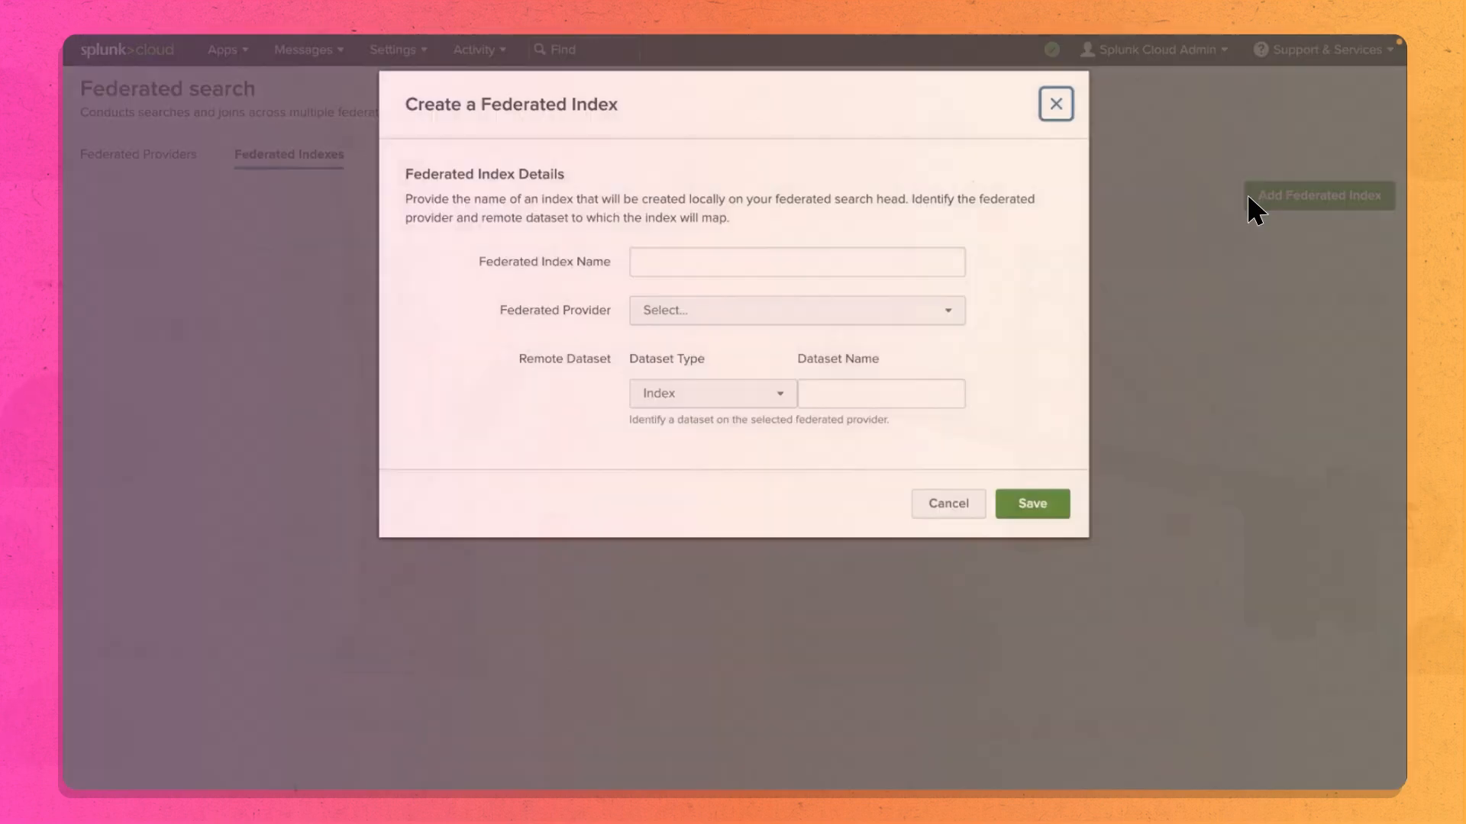
text(but)
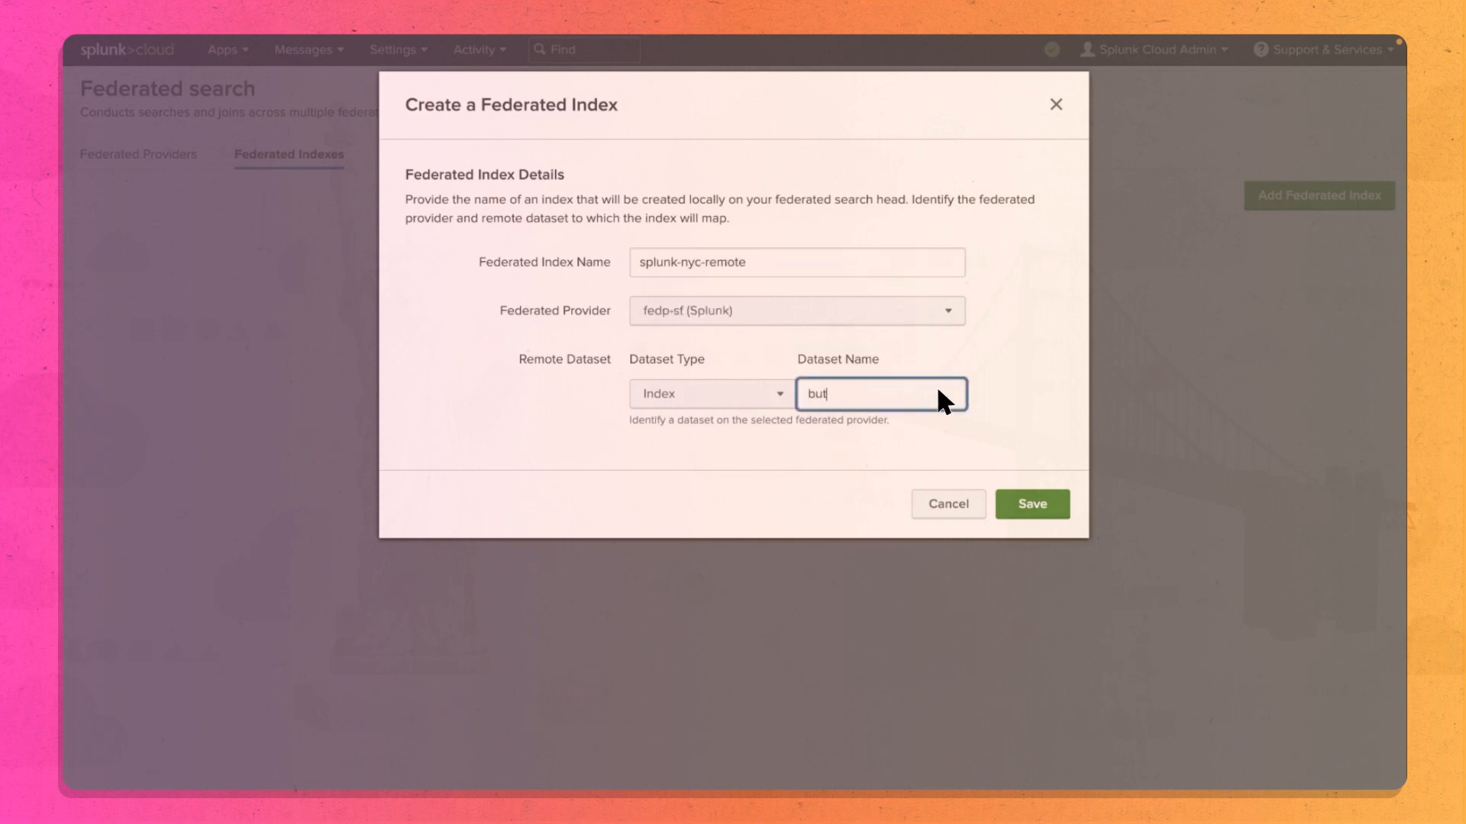
click(1032, 504)
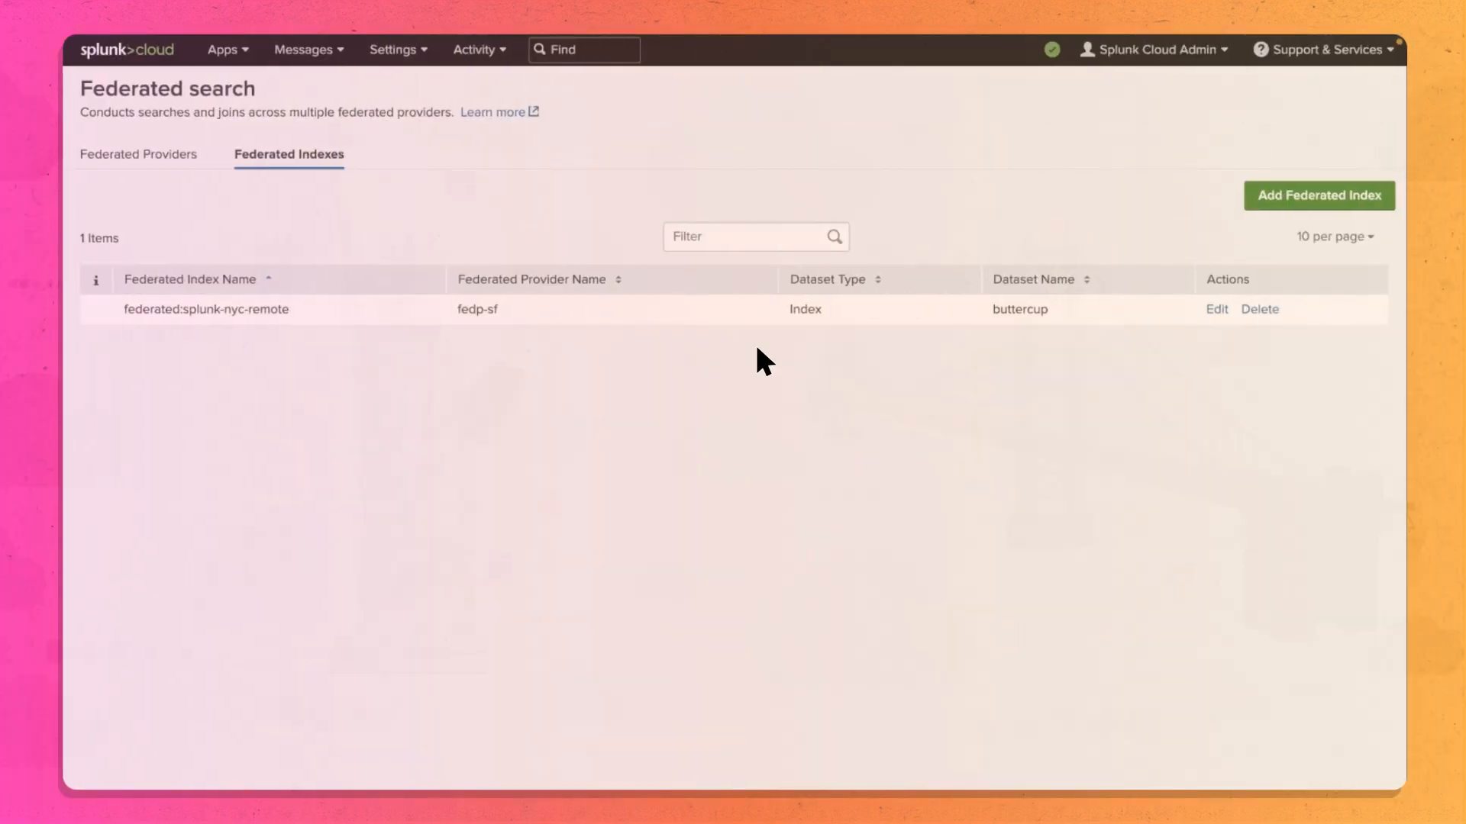
- Switch to the Search & Reporting app to compose the federated search
click(221, 49)
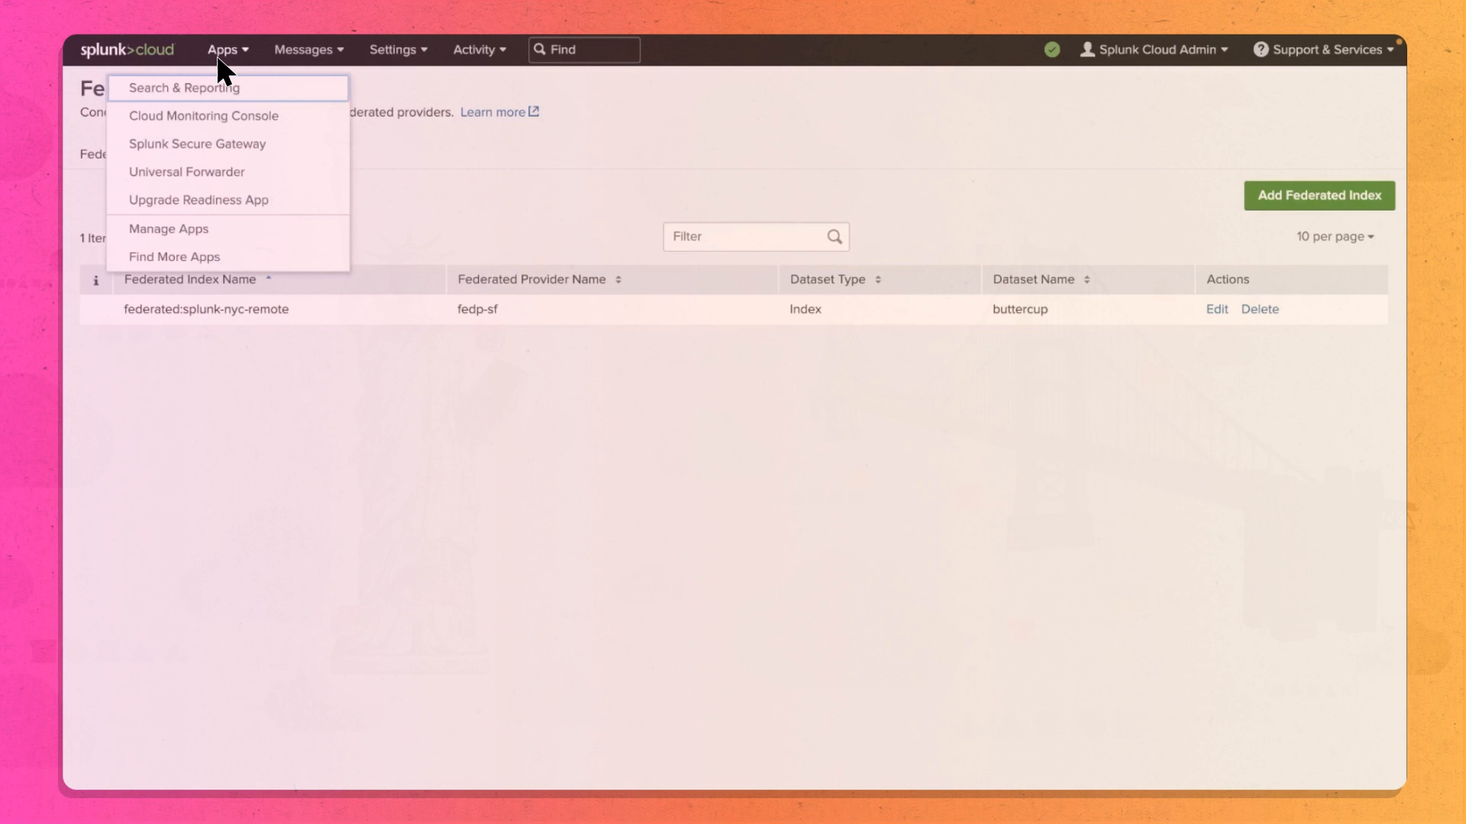
click(180, 88)
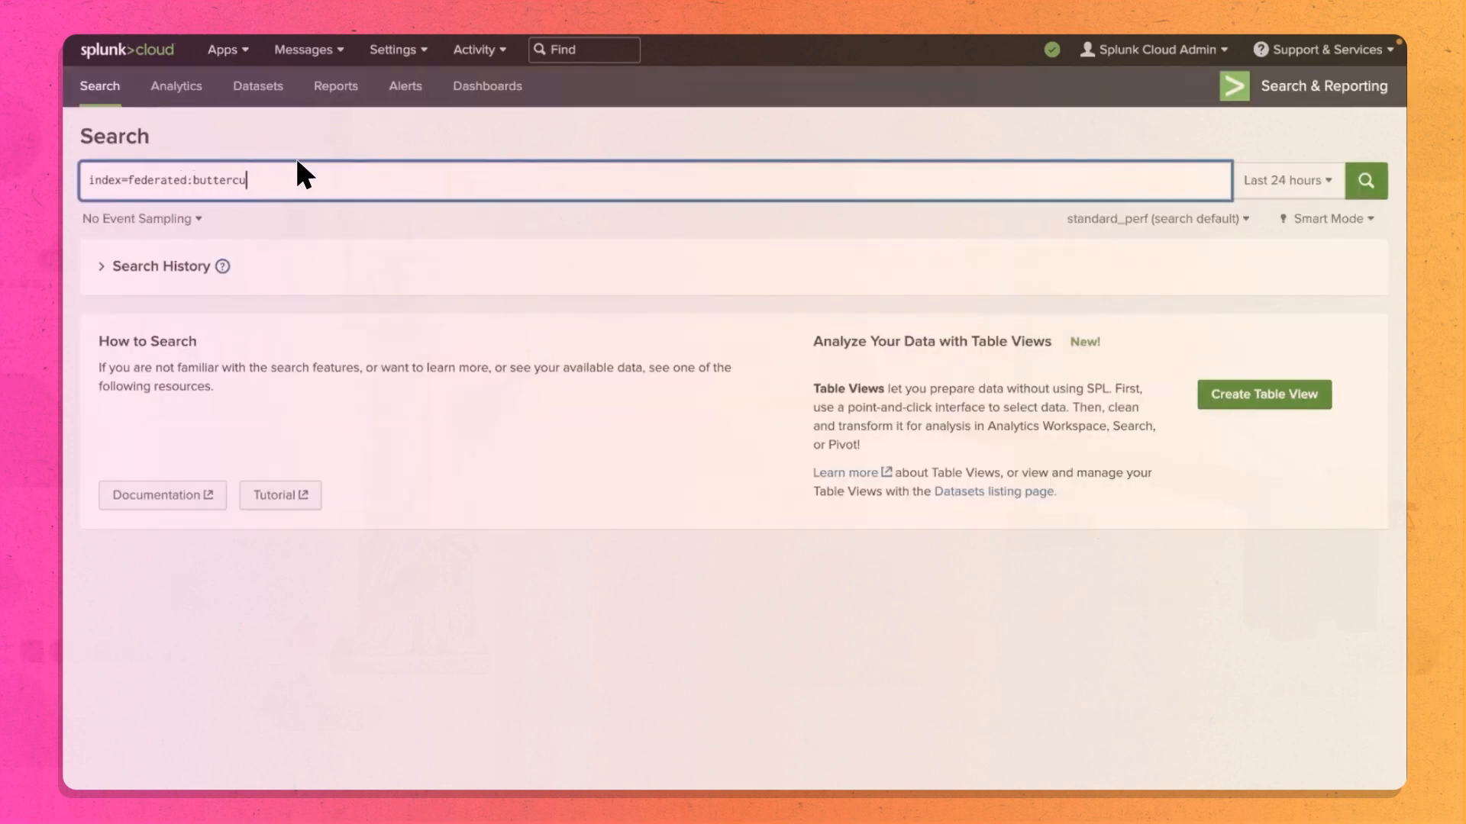